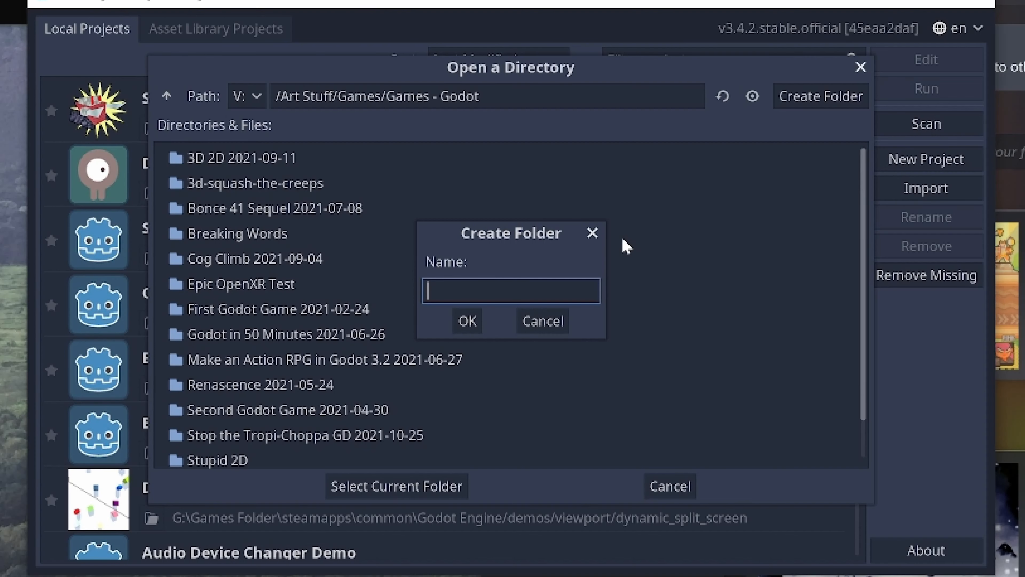
# Name the new project folder 'Masterful' and confirm it
pyautogui.write('Masterful')
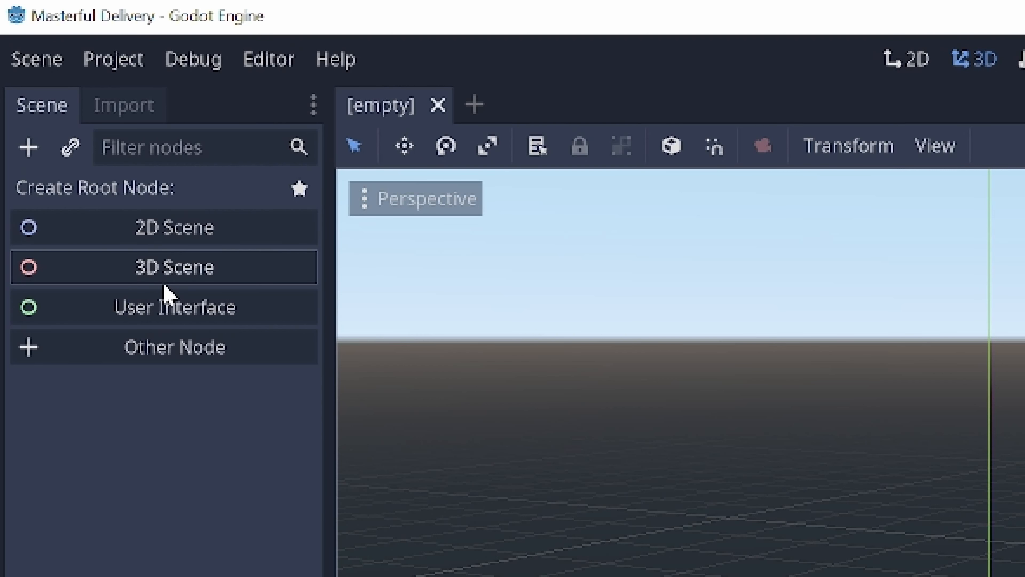
# Create a 3D Scene root node for the Masterful Delivery scene
pyautogui.click(173, 267)
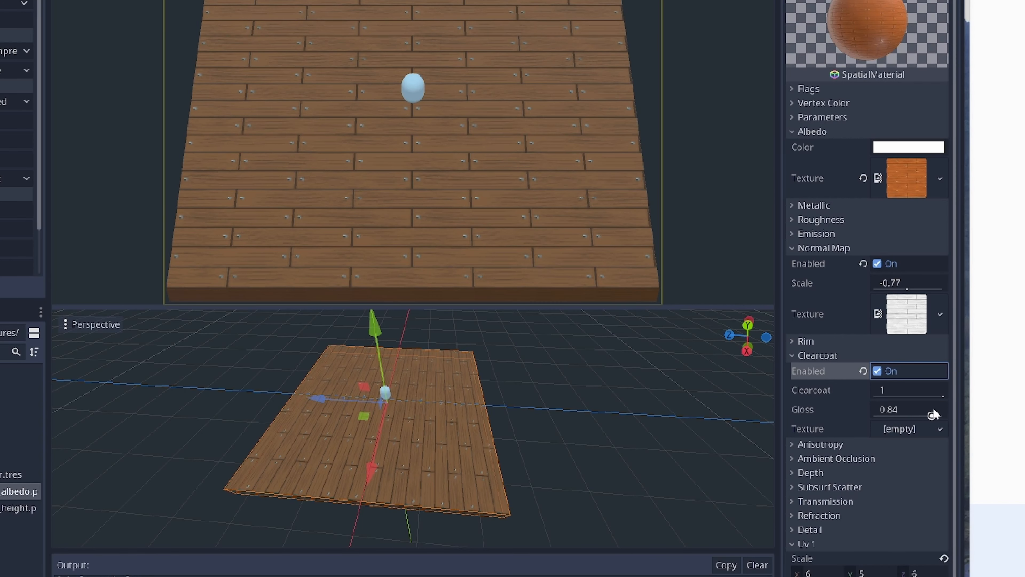
# Tune the floor SpatialMaterial's clearcoat gloss to about 0.84
pyautogui.moveTo(929, 413); pyautogui.dragTo(911, 409)
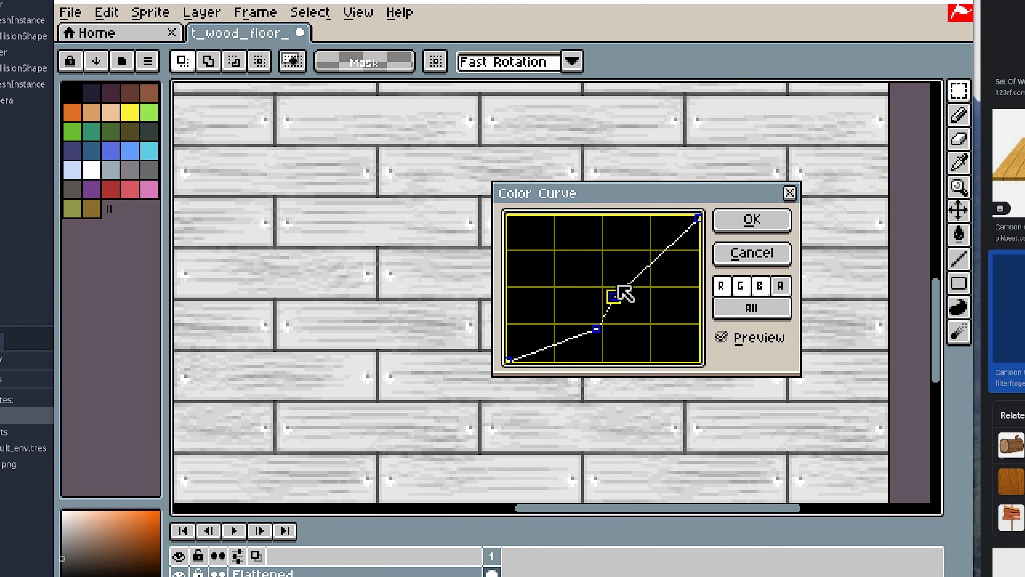
# Drag a color curve point upward to raise the grey wood texture's contrast
pyautogui.moveTo(620, 295); pyautogui.dragTo(628, 253)
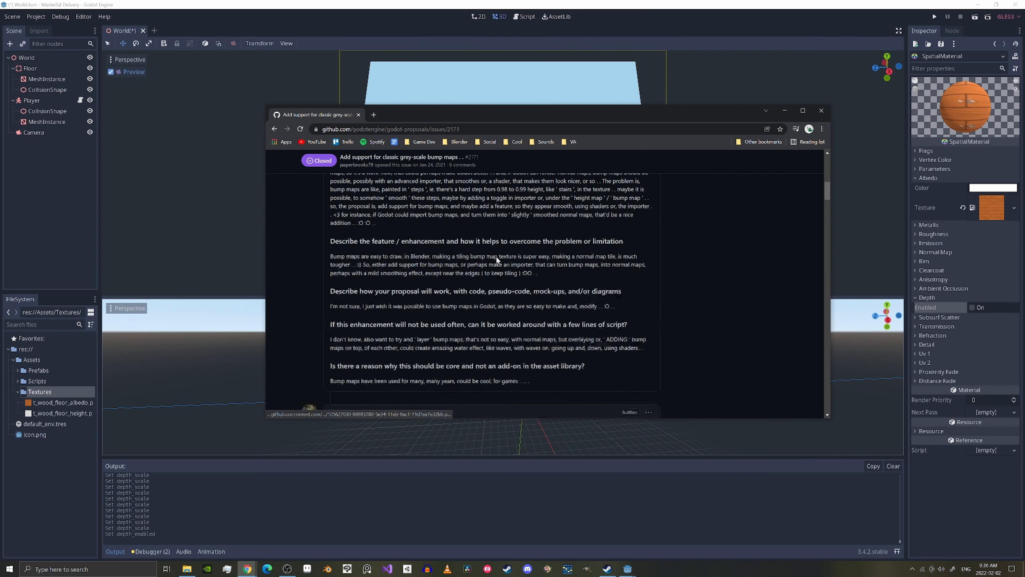
pyautogui.scroll(-3)
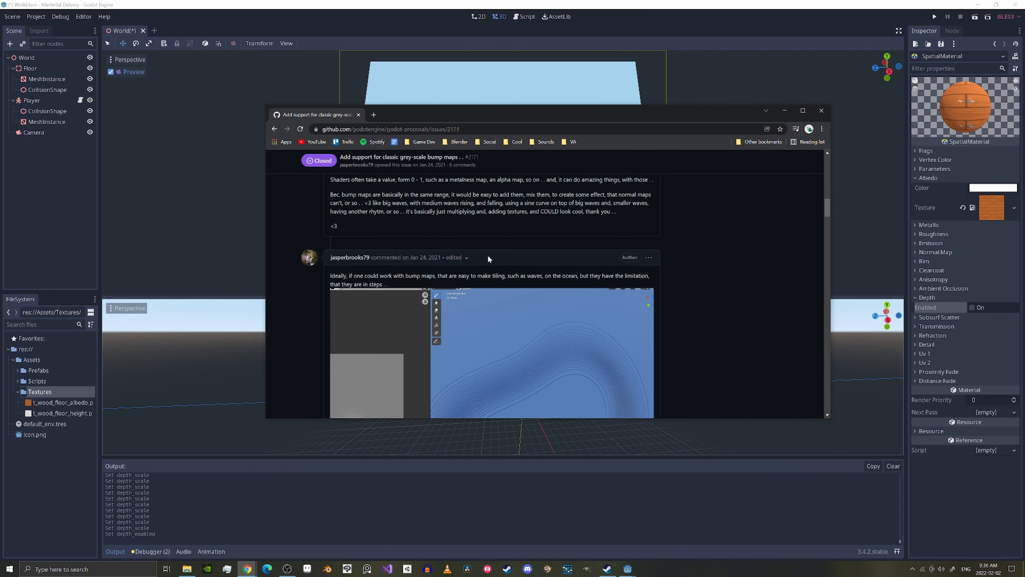
pyautogui.scroll(-3)
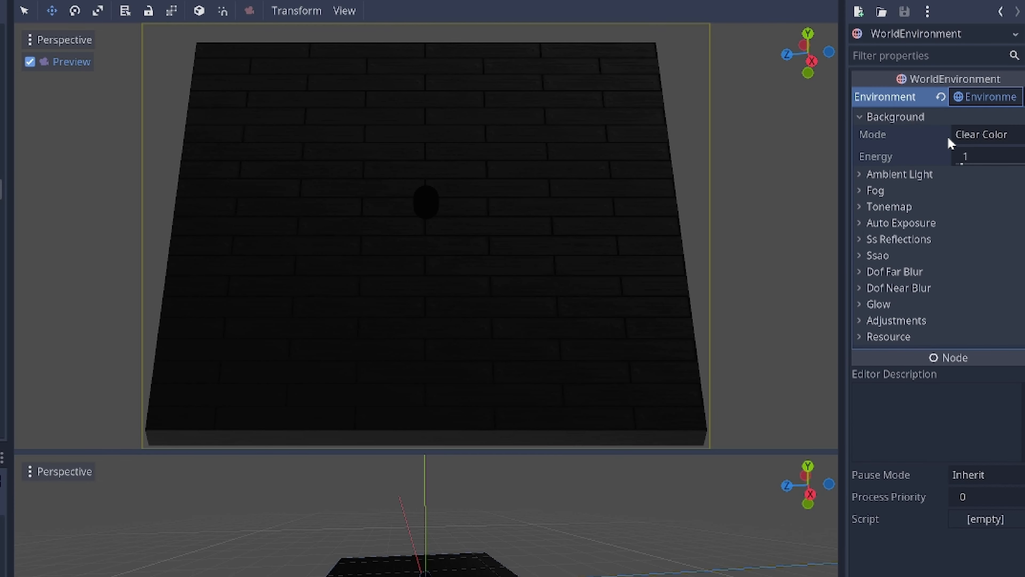
# Adjust the WorldEnvironment background energy value in the Inspector
pyautogui.moveTo(974, 156); pyautogui.dragTo(987, 156)
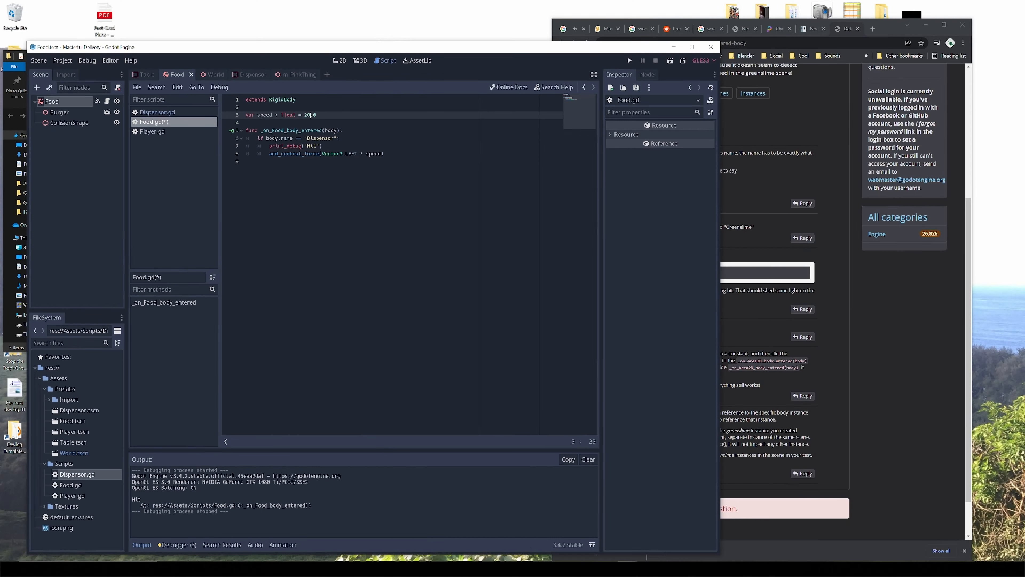
pyautogui.click(565, 29)
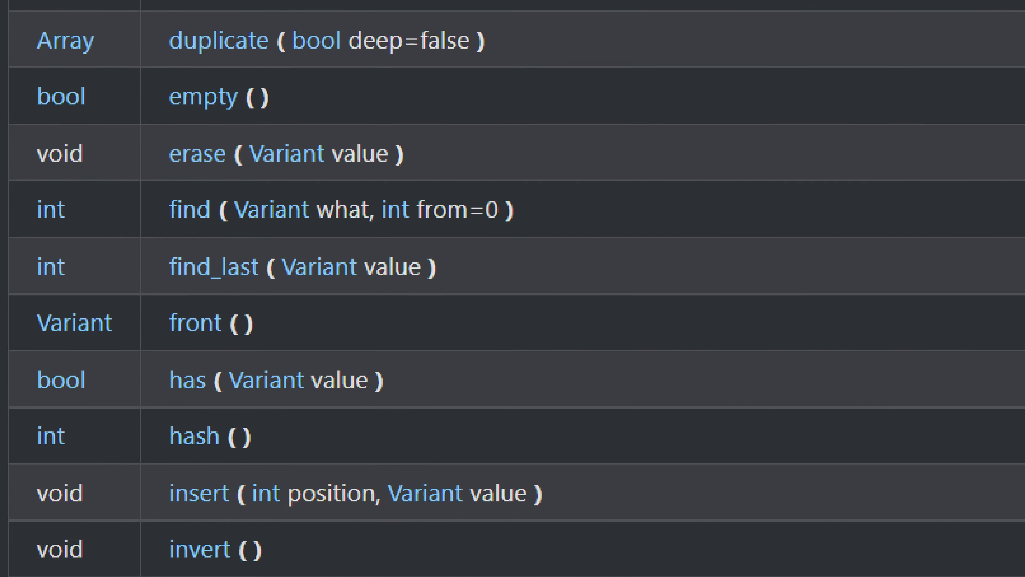
# Scroll the Array methods table and highlight pop_front()
pyautogui.scroll(-3)
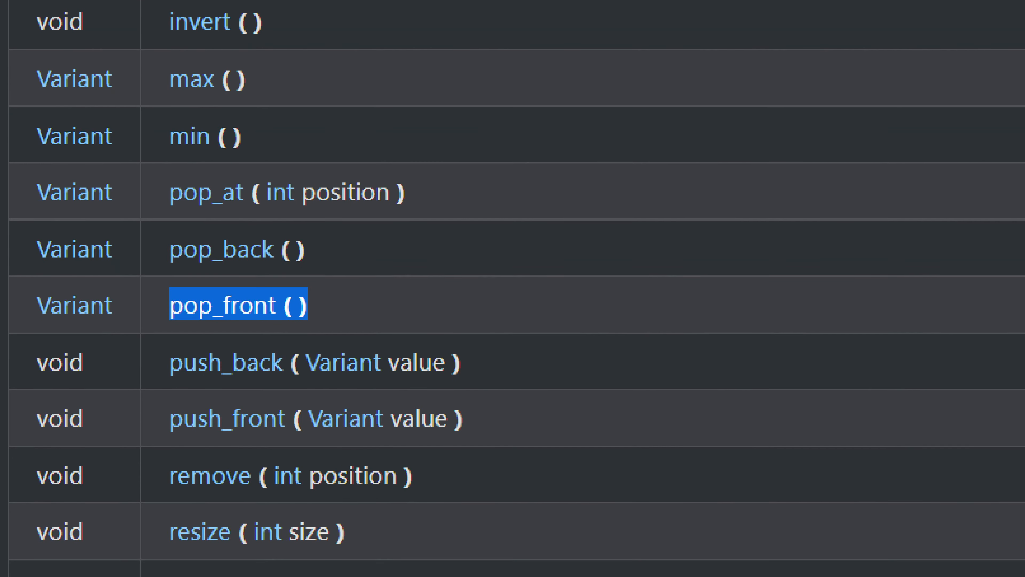
pyautogui.click(235, 304)
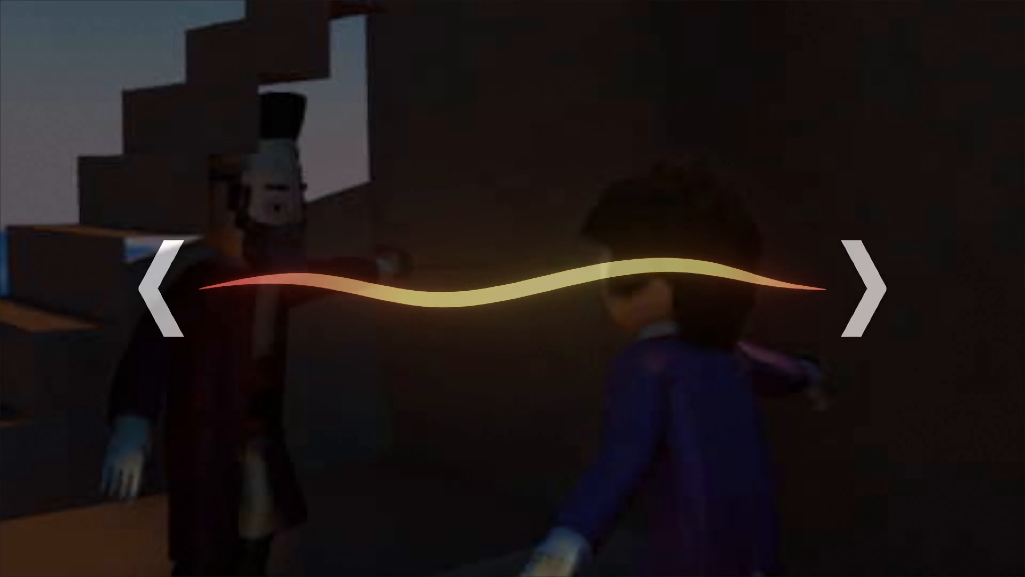
pyautogui.click(864, 290)
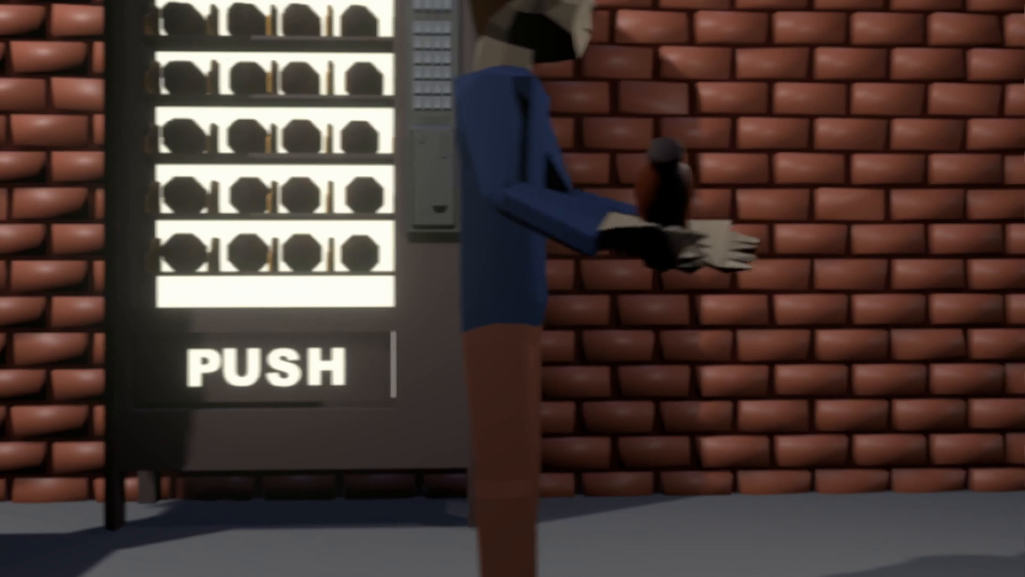